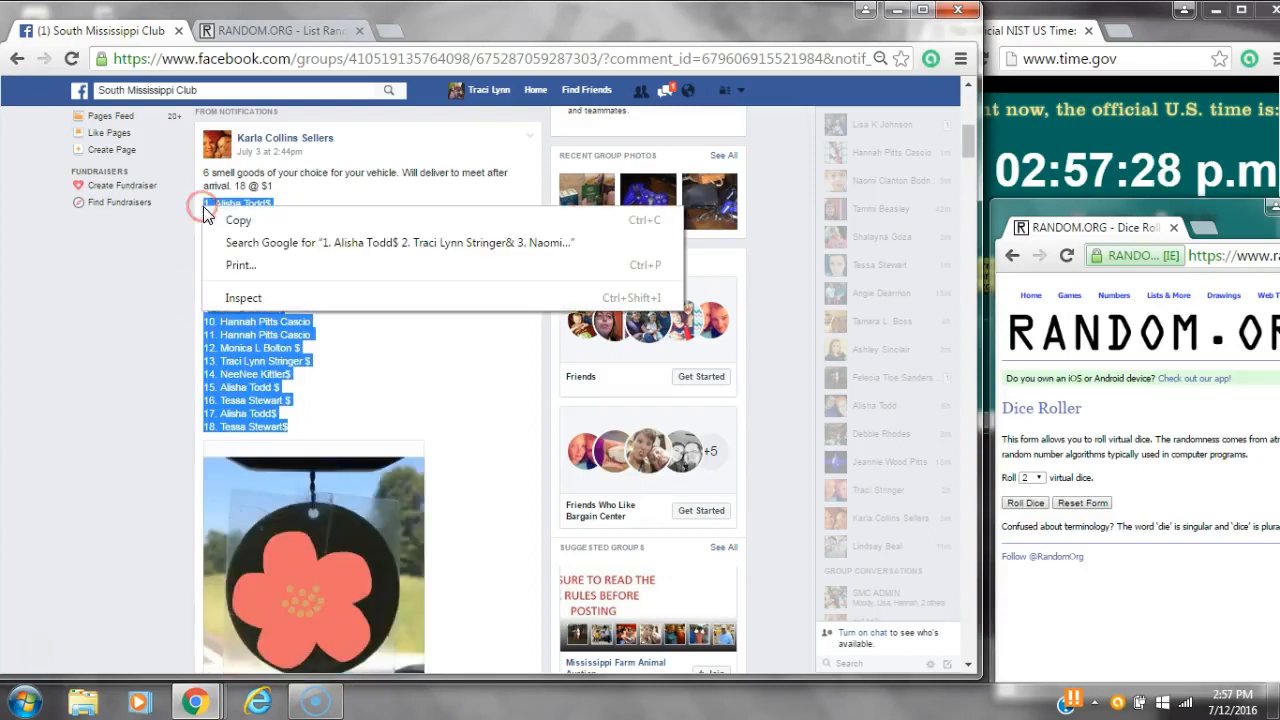
Step: Copy the 18 raffle names from the Facebook post into the RANDOM.ORG List Randomizer and roll the dice
scroll(down, 3)
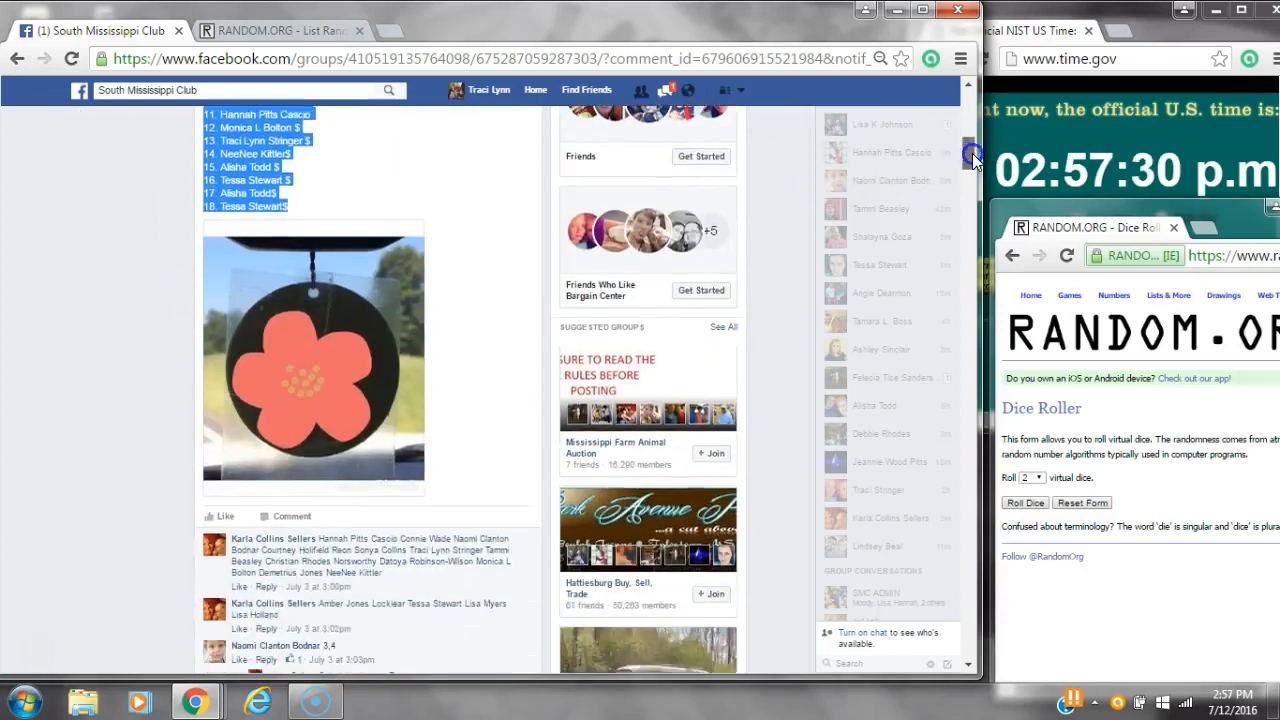
scroll(down, 3)
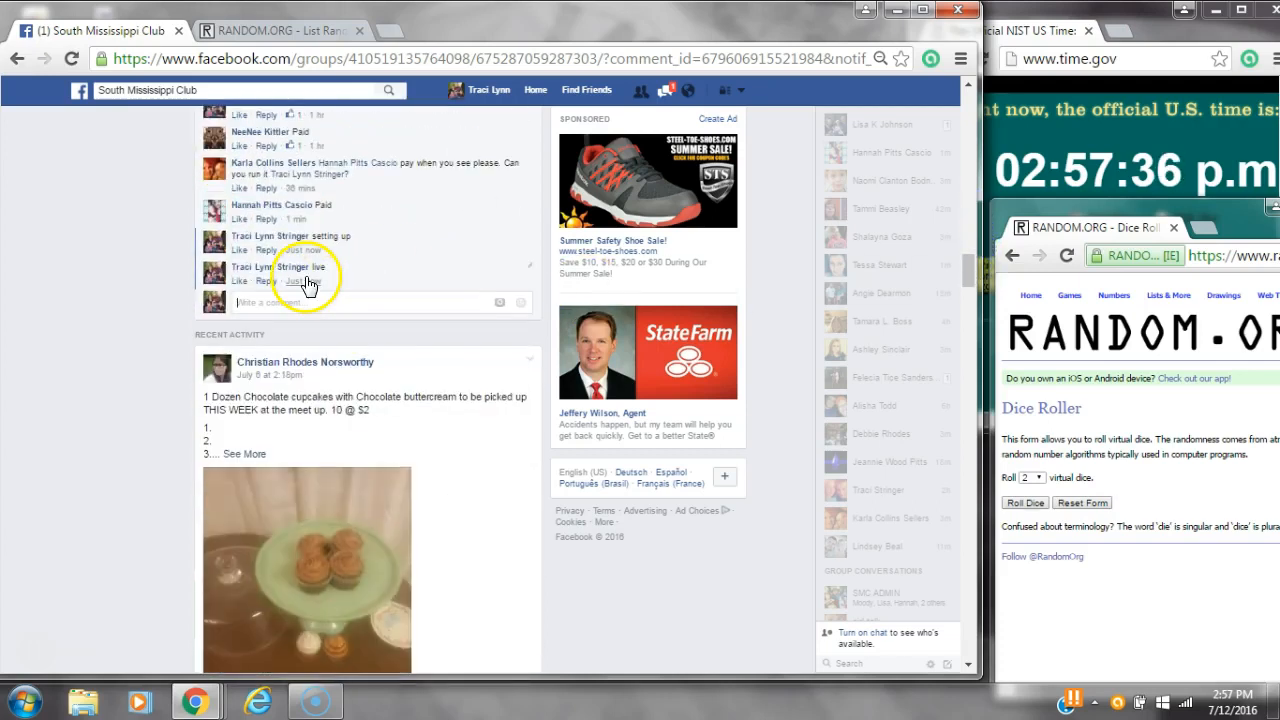
click(1232, 695)
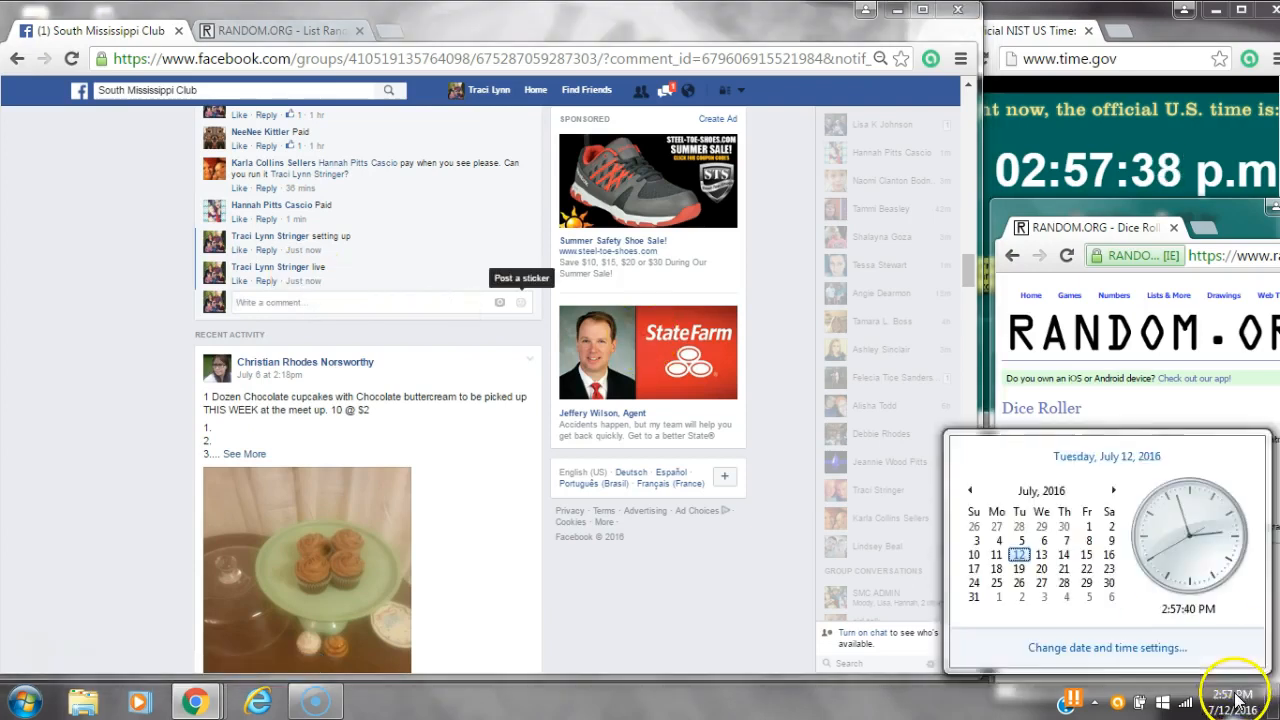
right_click(325, 410)
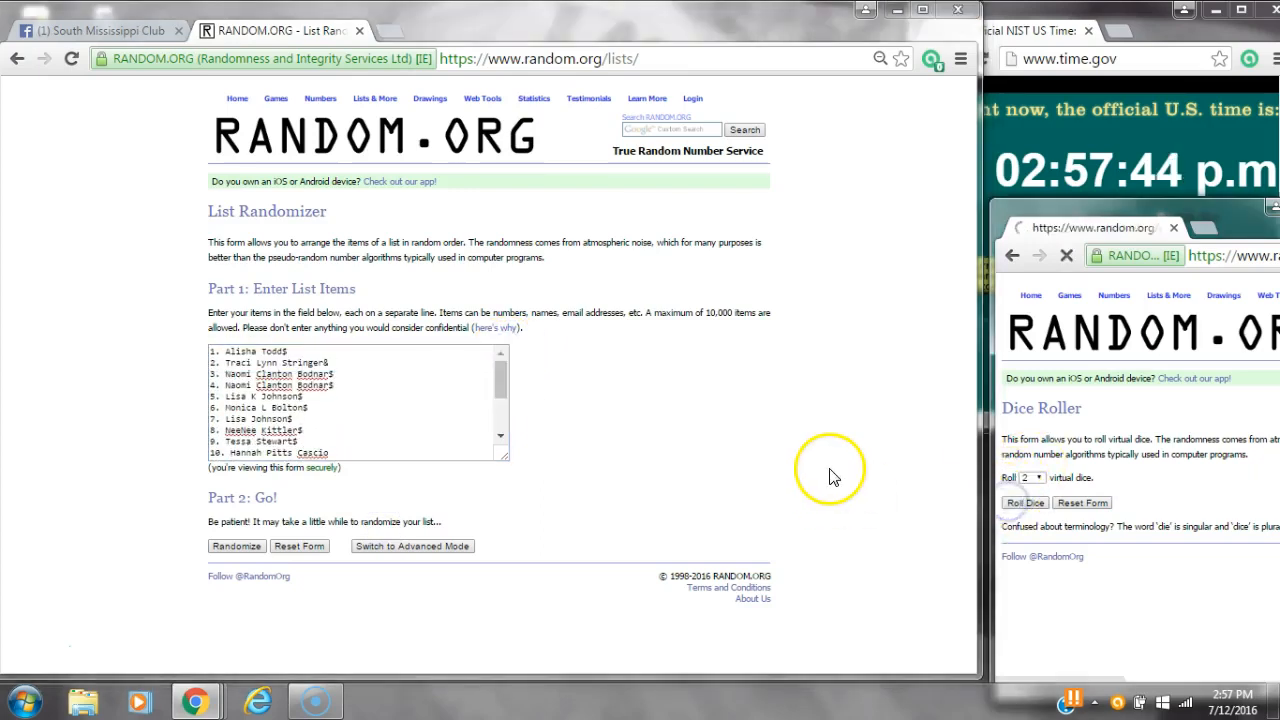
click(1025, 502)
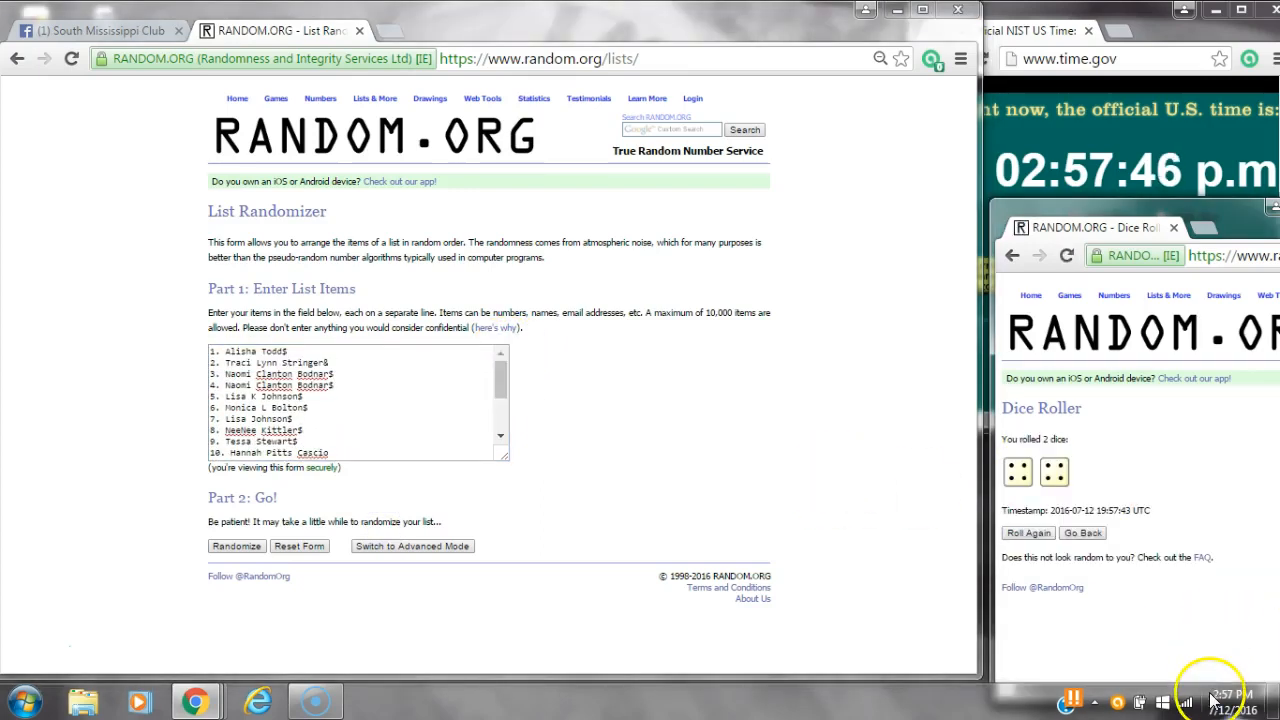
click(237, 546)
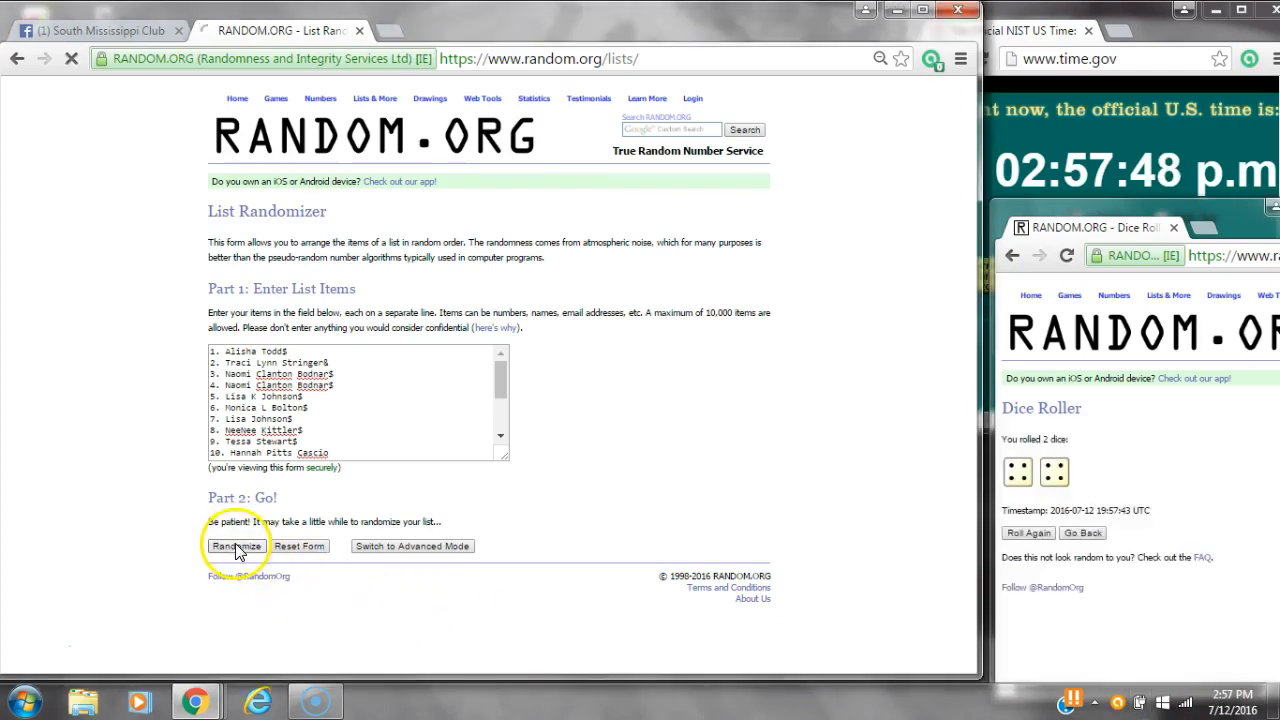
Step: Randomize the 18-name list and repeat with Again! until it has been shuffled 7 times
click(237, 546)
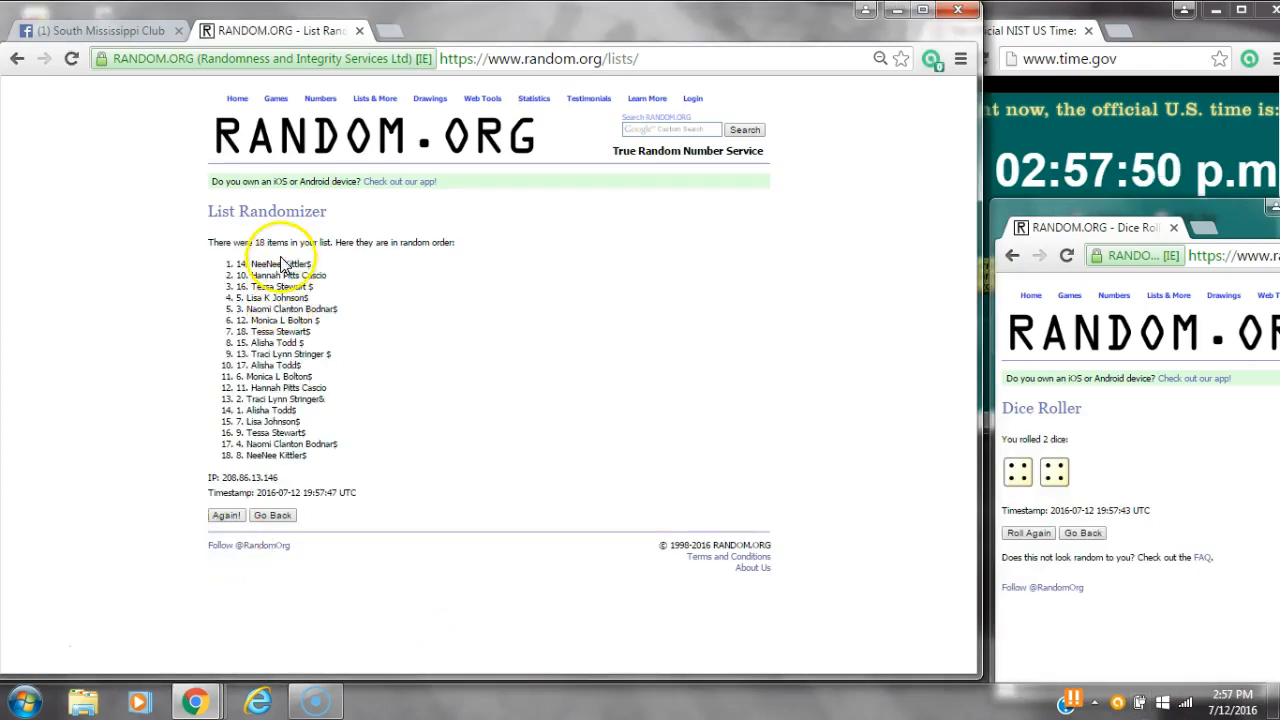
click(1221, 695)
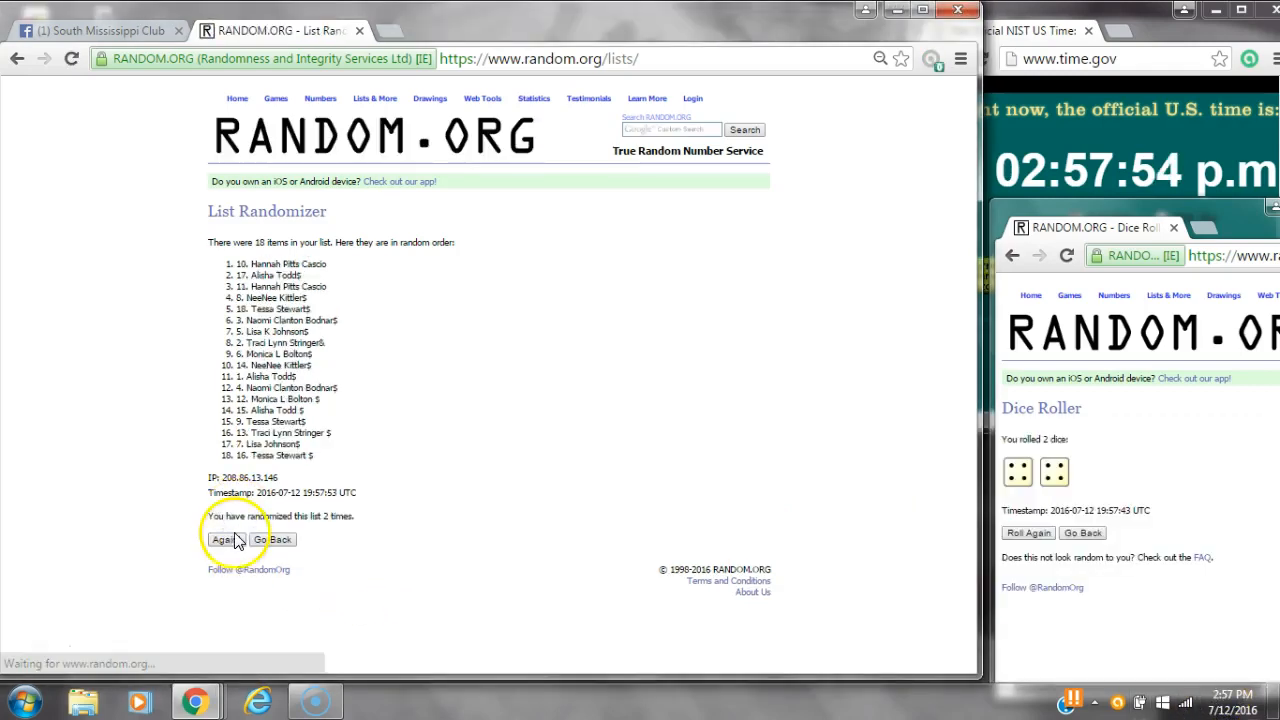
click(222, 539)
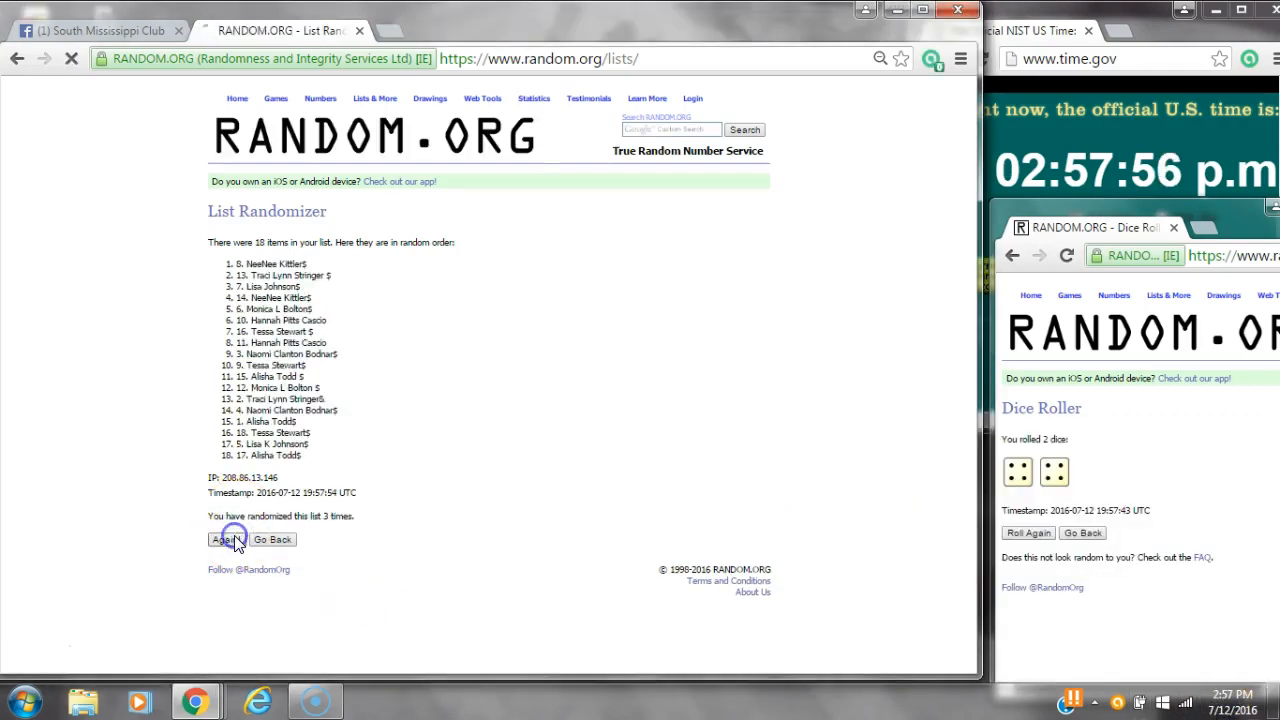
click(225, 539)
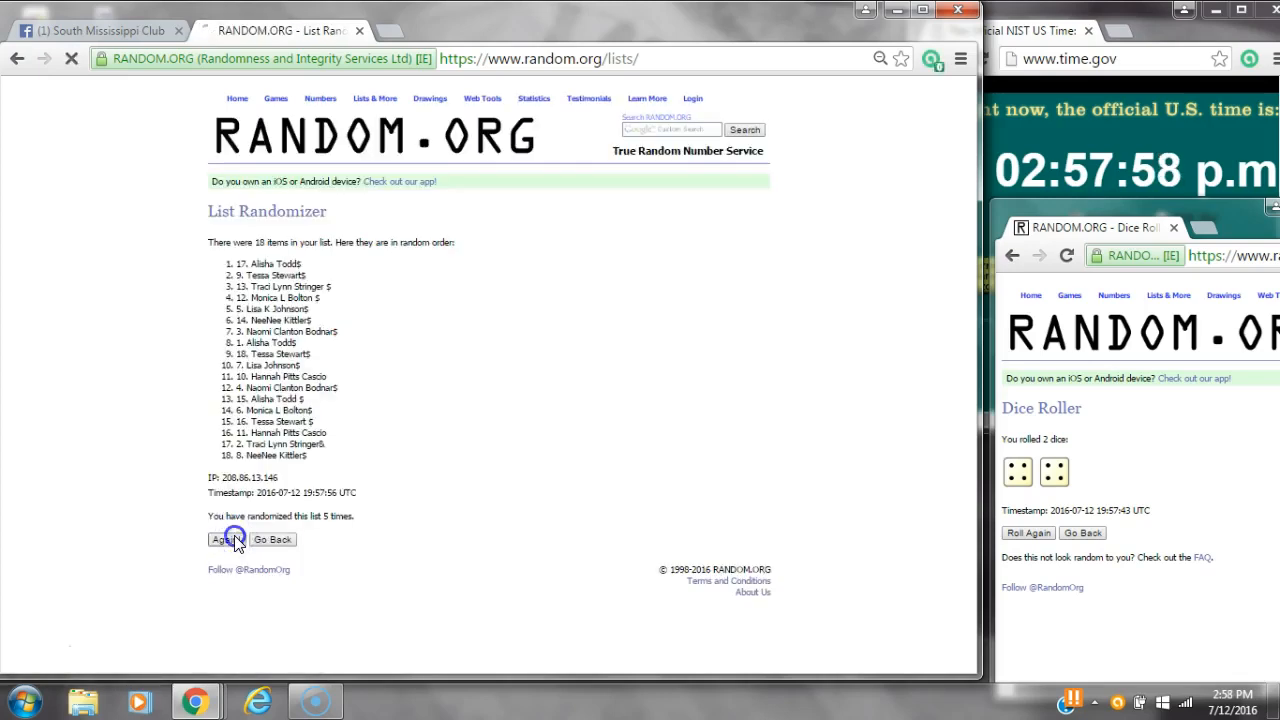
click(224, 539)
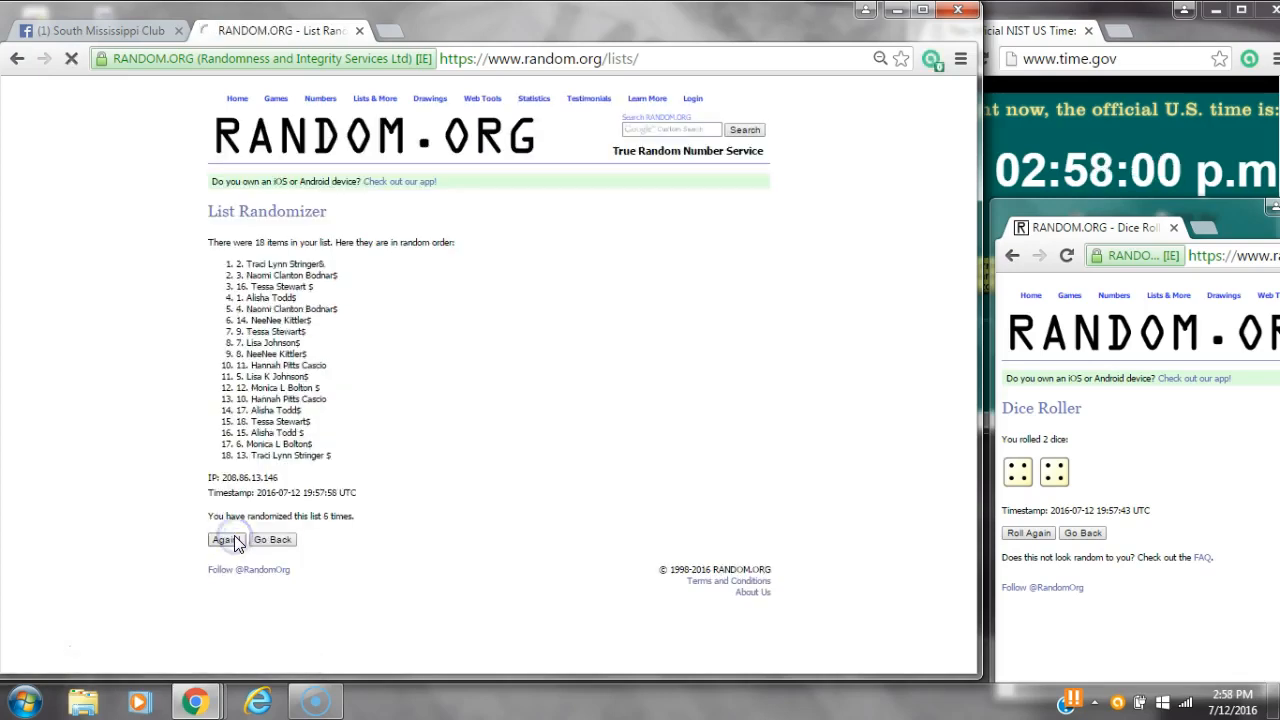
click(222, 539)
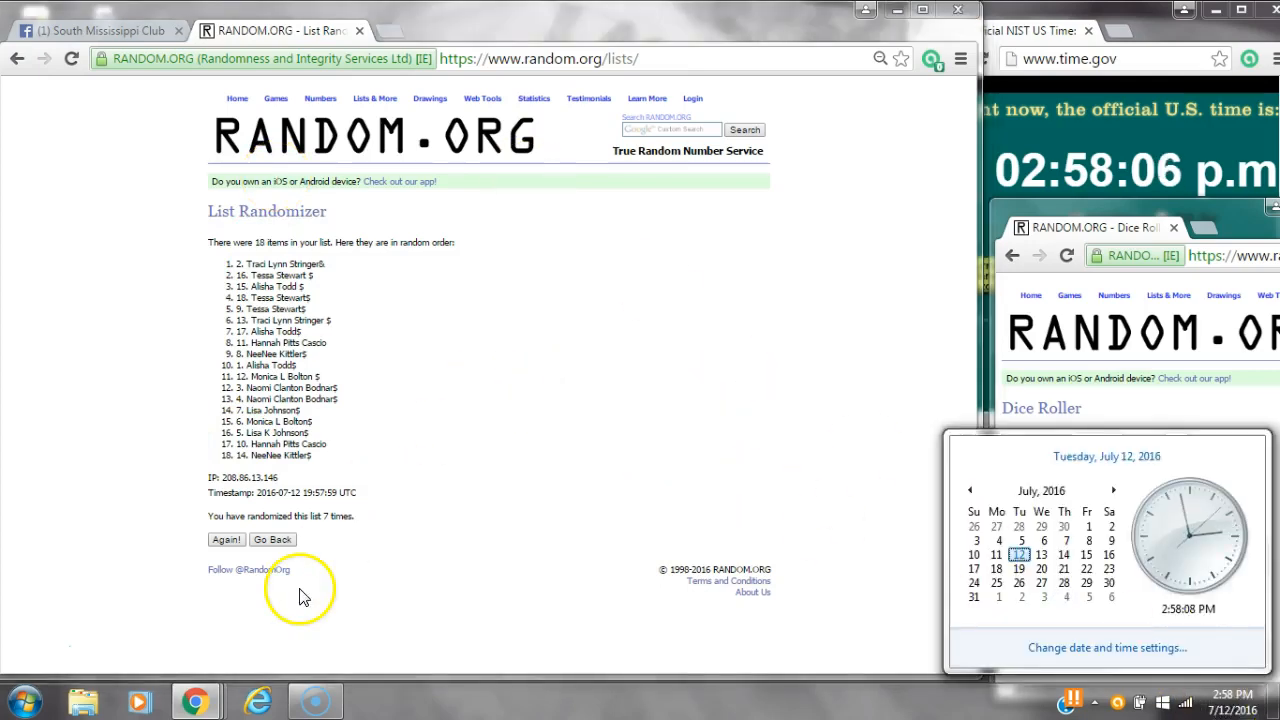
click(226, 539)
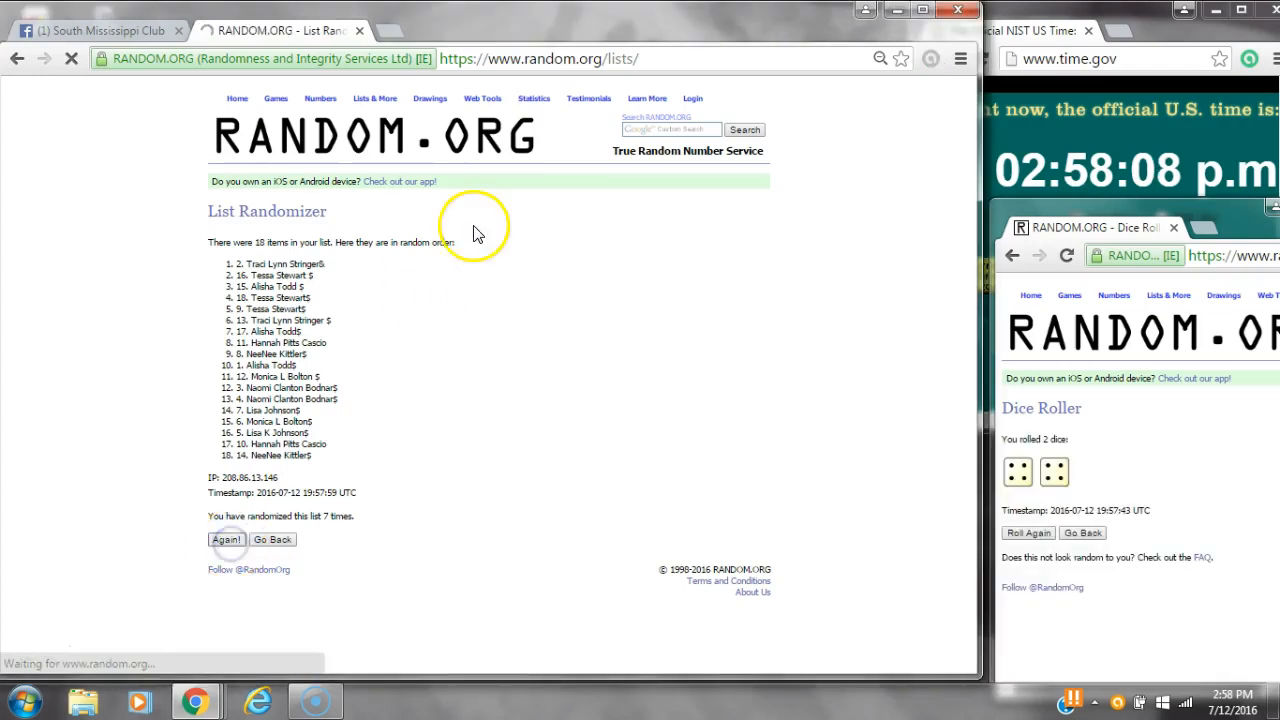
click(227, 539)
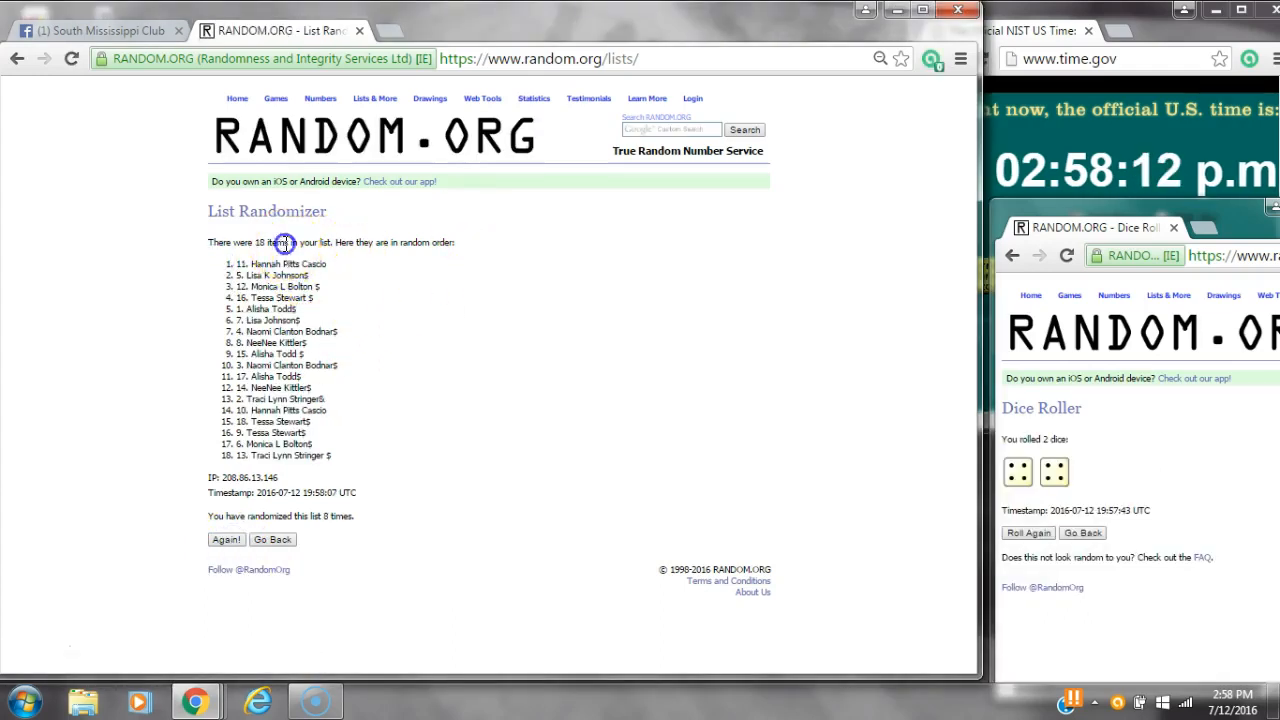
mouse_move(595, 310)
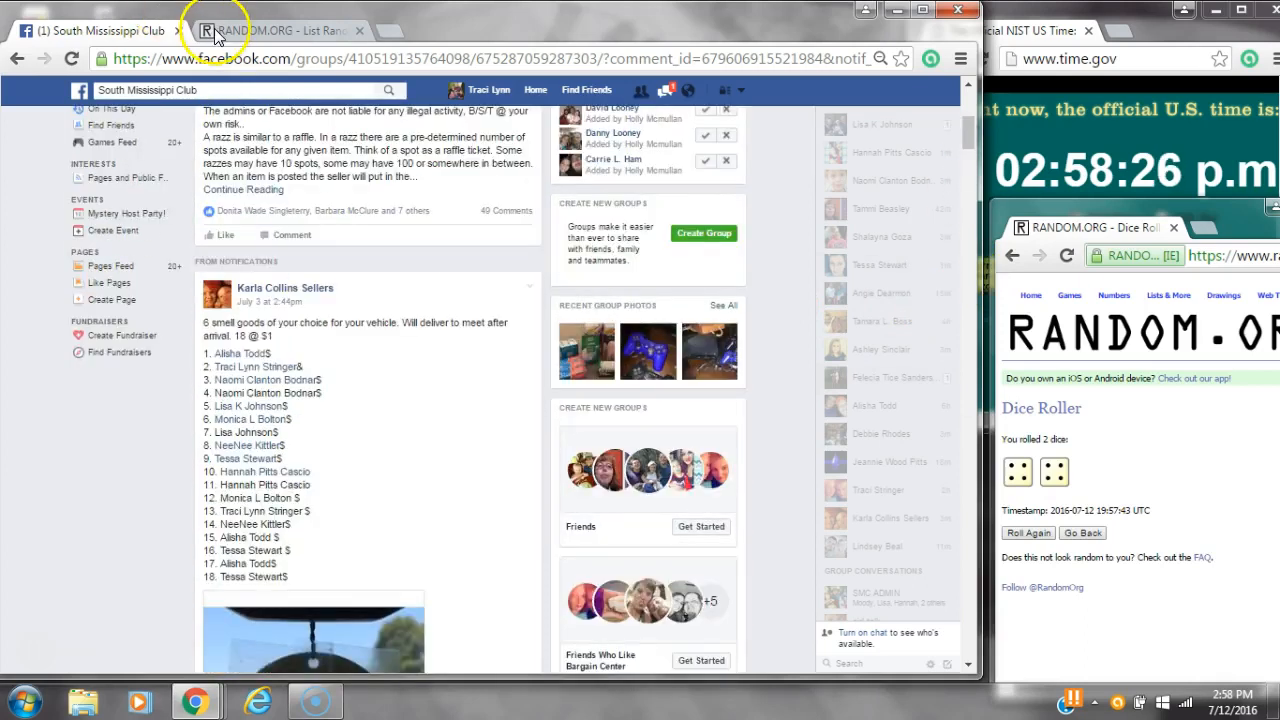
click(270, 30)
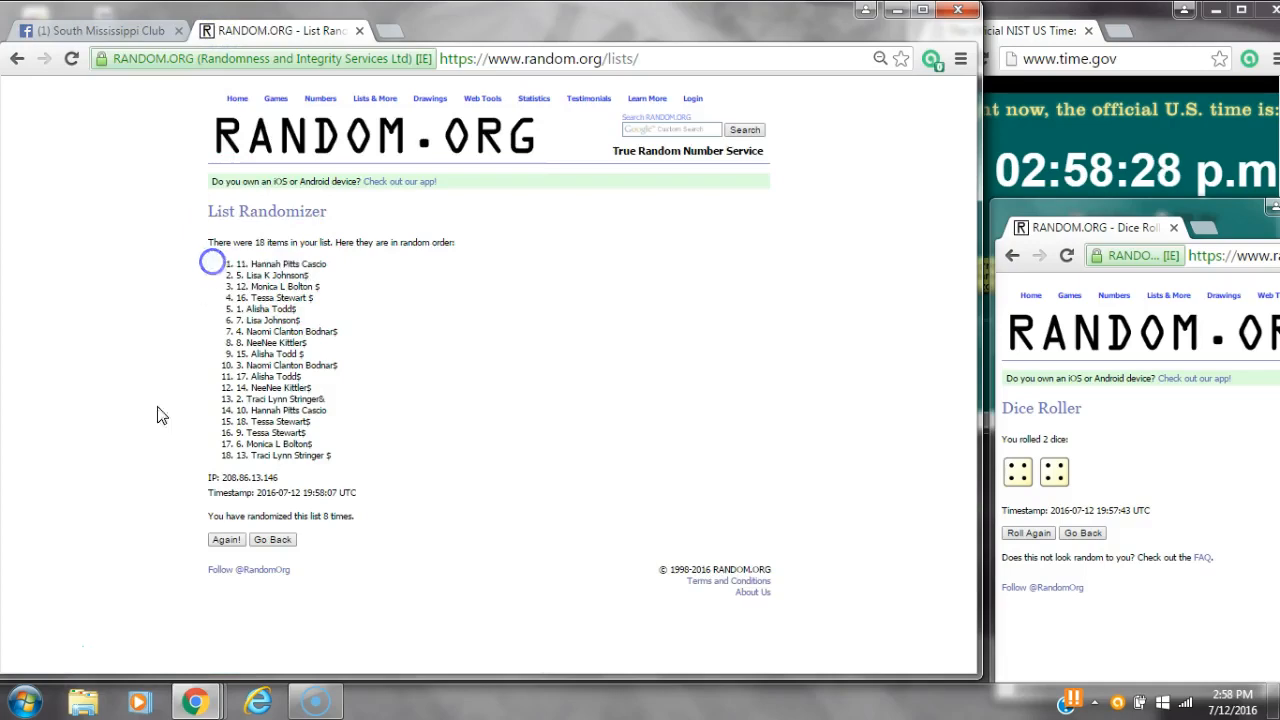